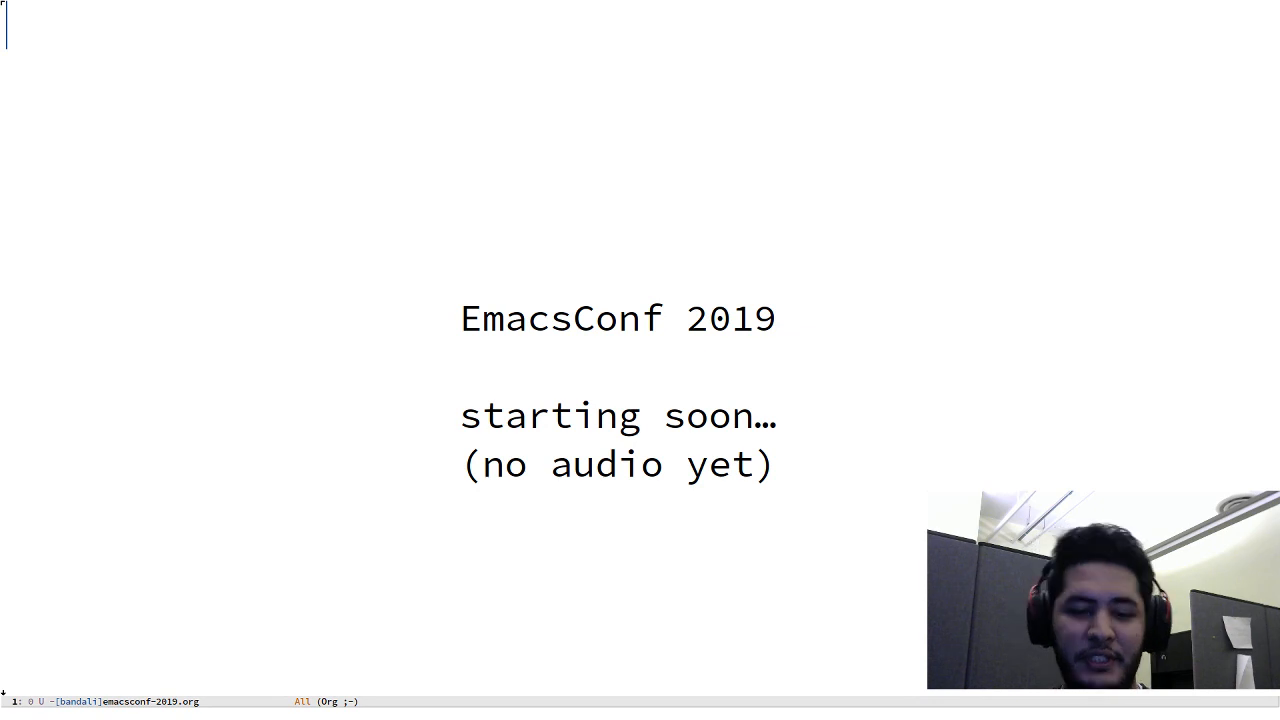
Bring up the switch-to-buffer prompt (C-x b) listing open buffers including opening-remarks.org
key(C-x b)
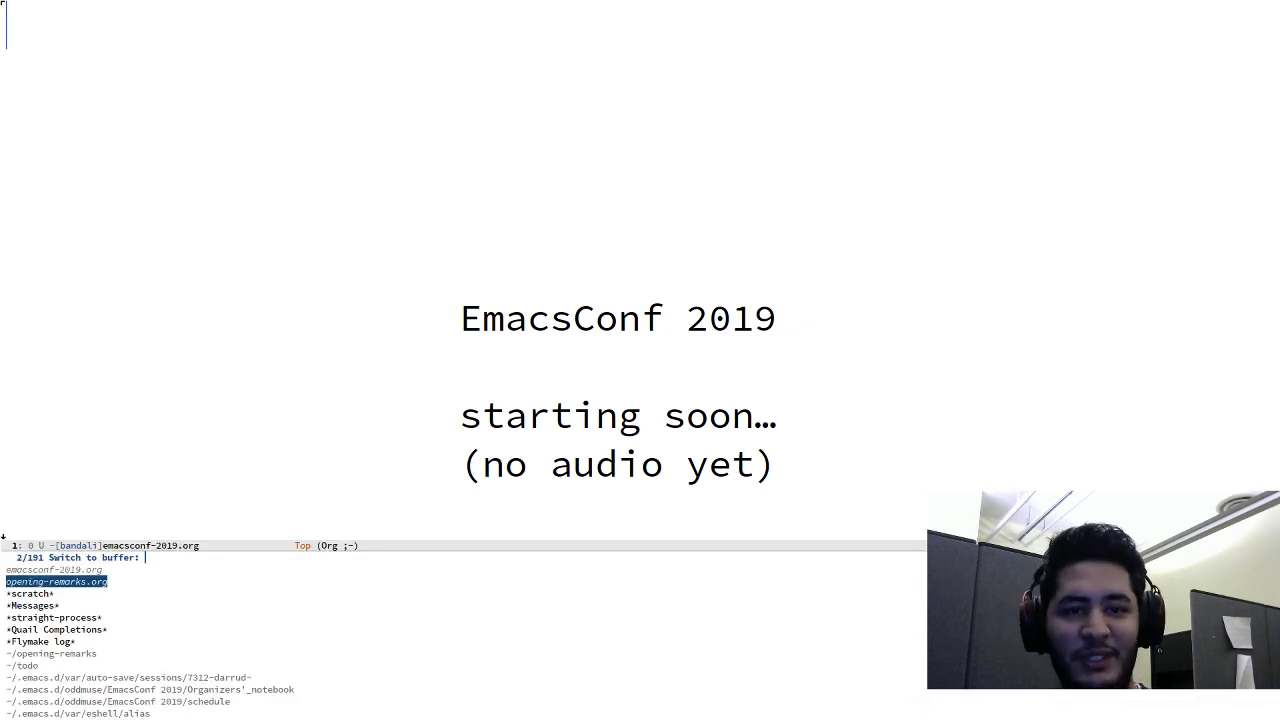